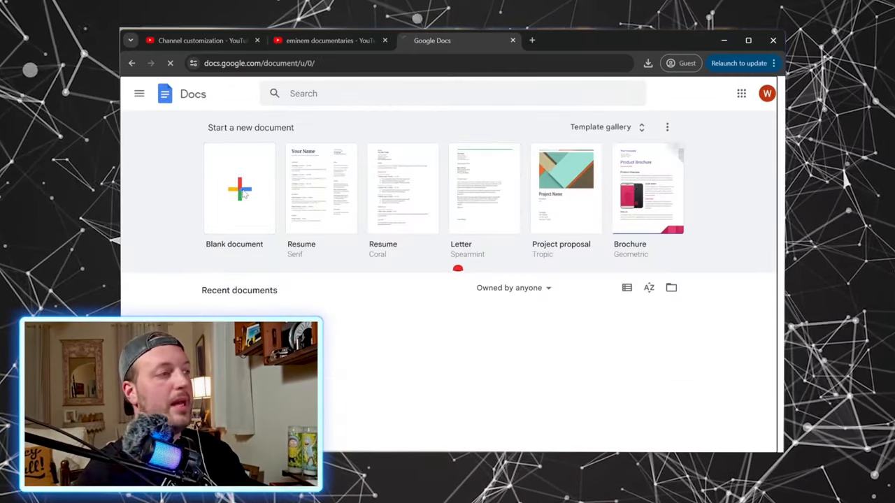
Create a new blank document from the Google Docs home page.
click(240, 189)
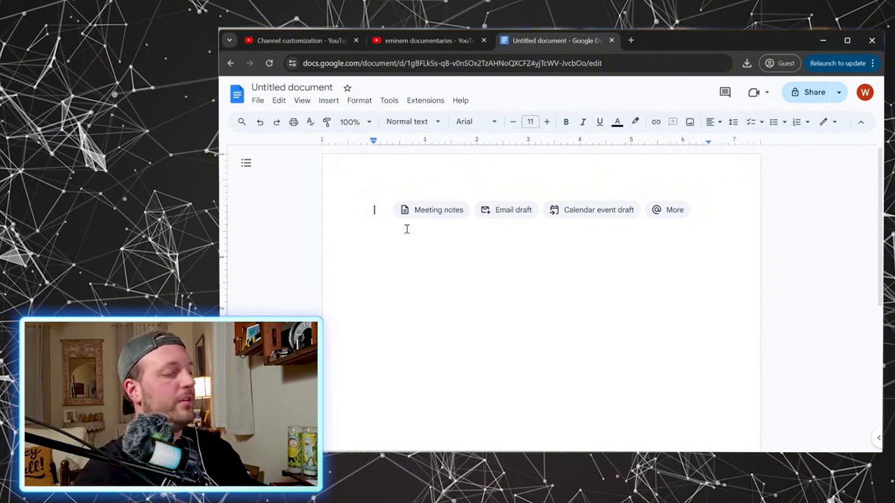
Type the 'Content Main Topics' heading and numbered how-to topics, e.g. 'How to turn your side hustle into a business'.
text(Content Main Topics)
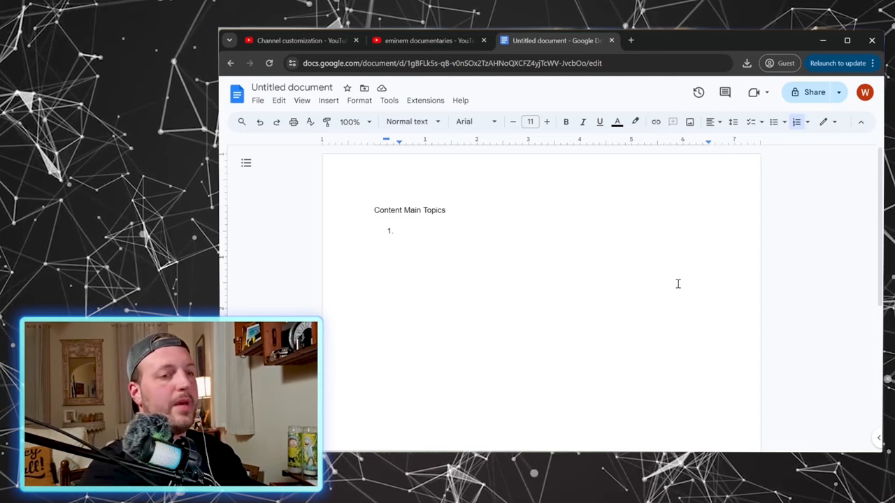
text(How to turn)
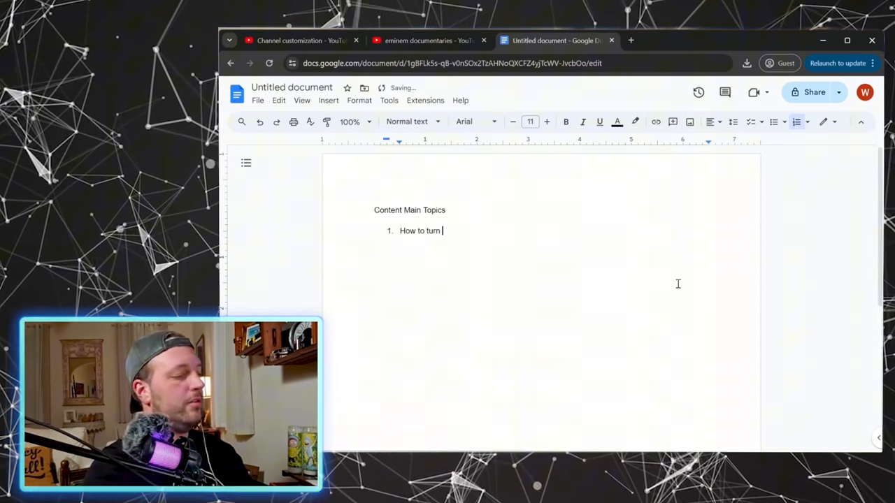
text(your side hustle into a)
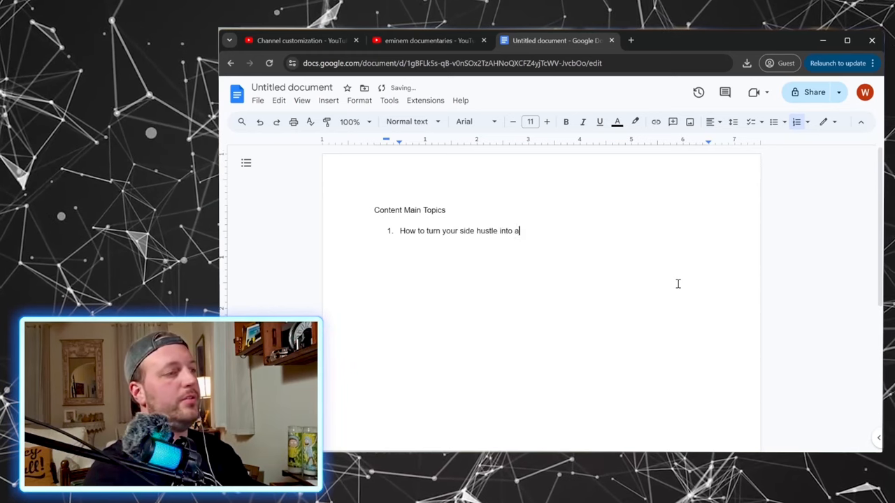
text(business)
text(How to start a you)
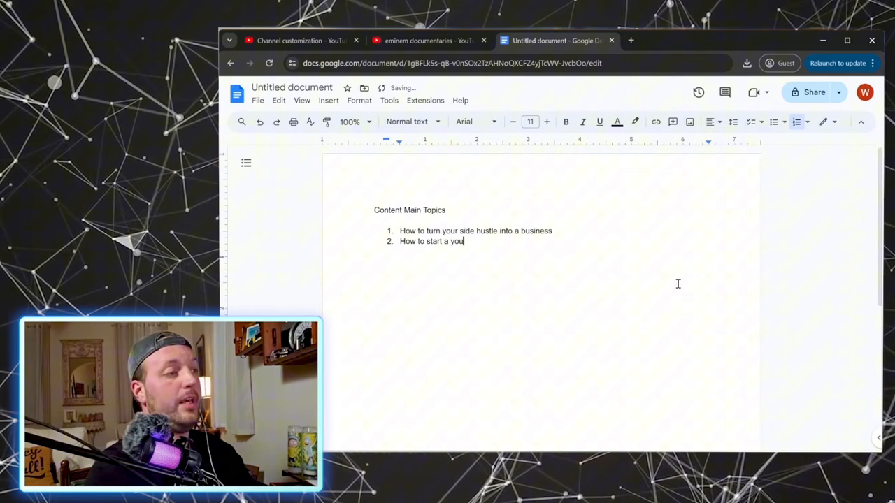
text(tube channel)
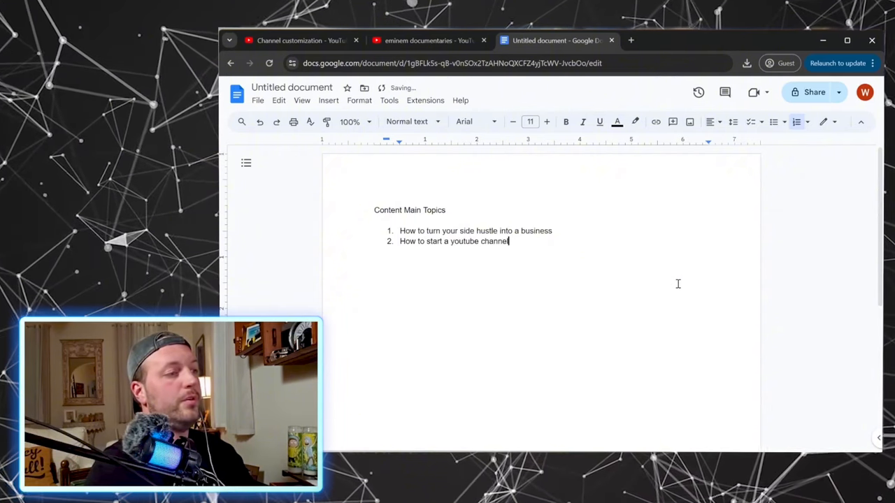
text(How to set up a youtube studio)
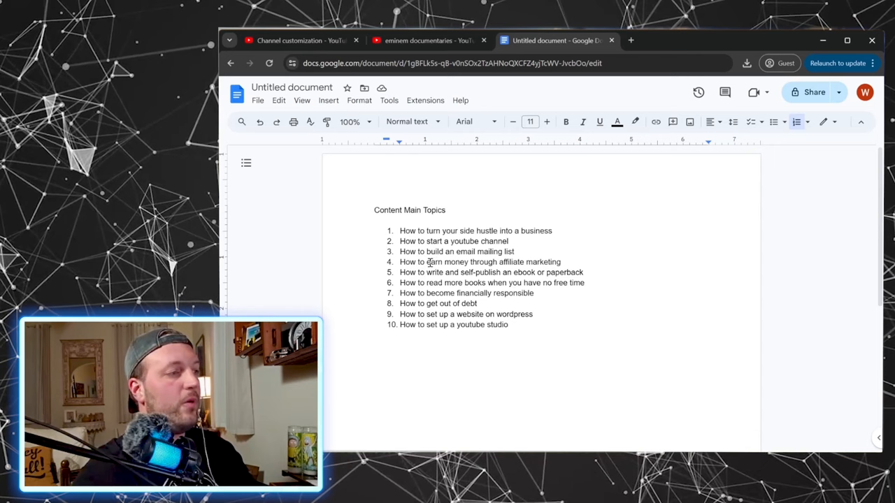
Copy the 'How to start a youtube channel' topic below the list and start a sublist.
double_click(455, 241)
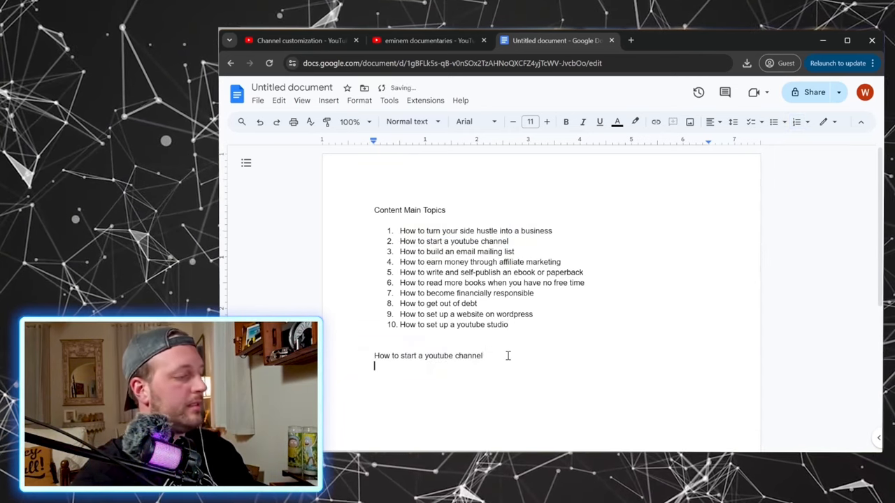
mouse_move(772, 121)
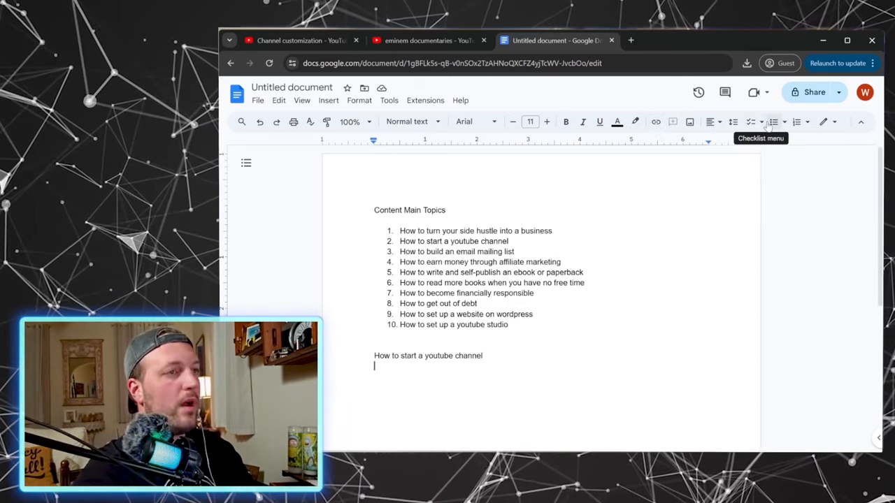
click(795, 121)
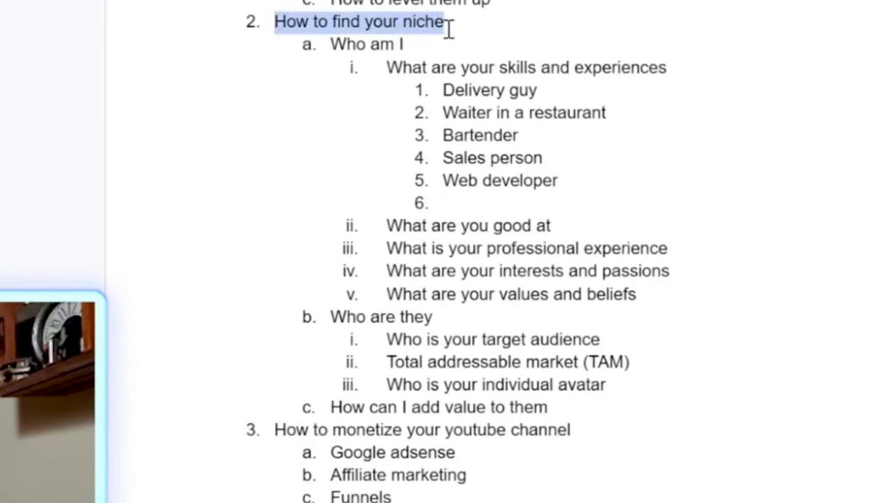
Select the 'How to find your niche' section through 'How can I add value to them'.
drag(447, 22, 521, 136)
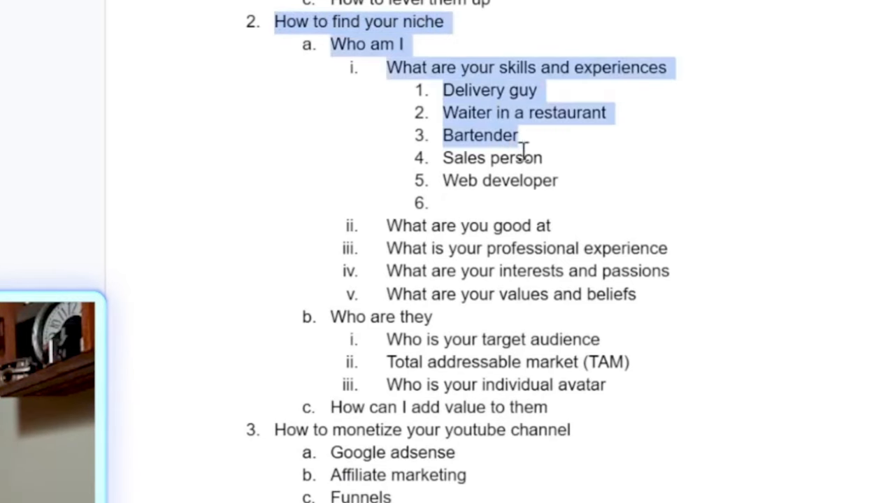
drag(521, 147, 573, 408)
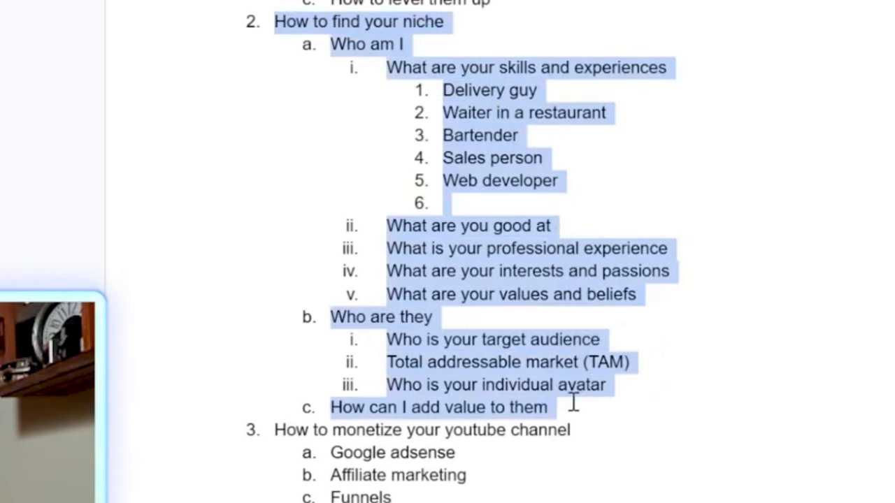